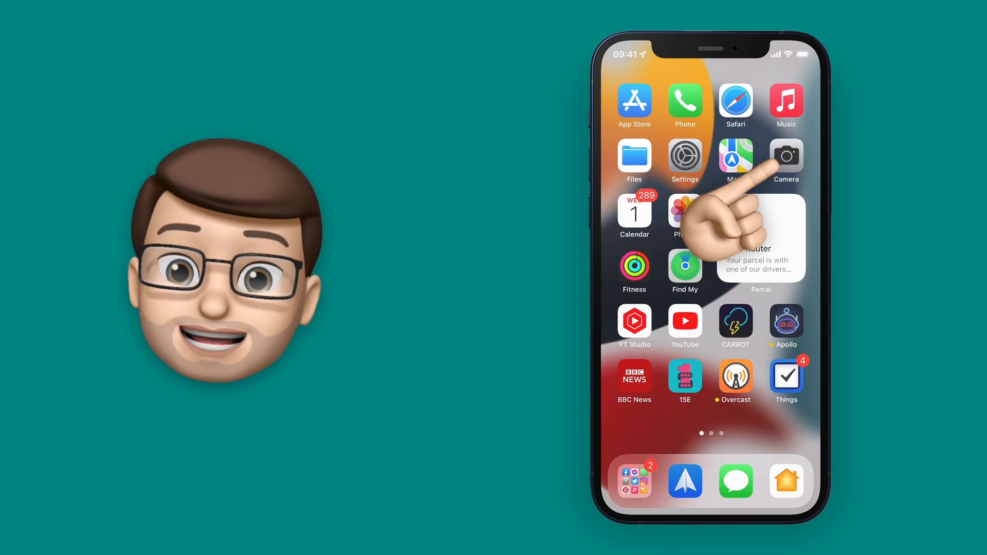
- Launch Camera from the Home Screen icon
click(786, 157)
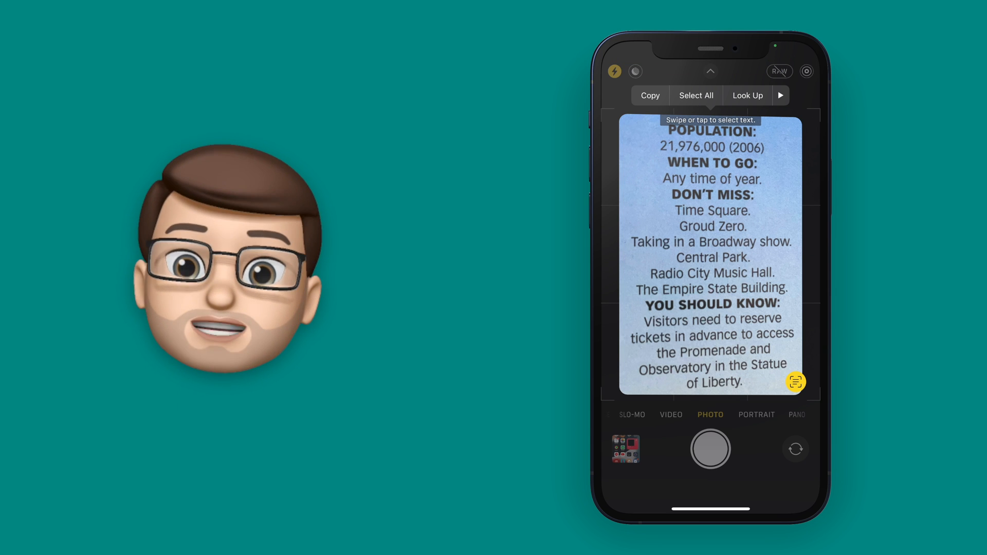
- Select the Don't Miss sights list in the detected Live Text
drag(674, 205, 792, 243)
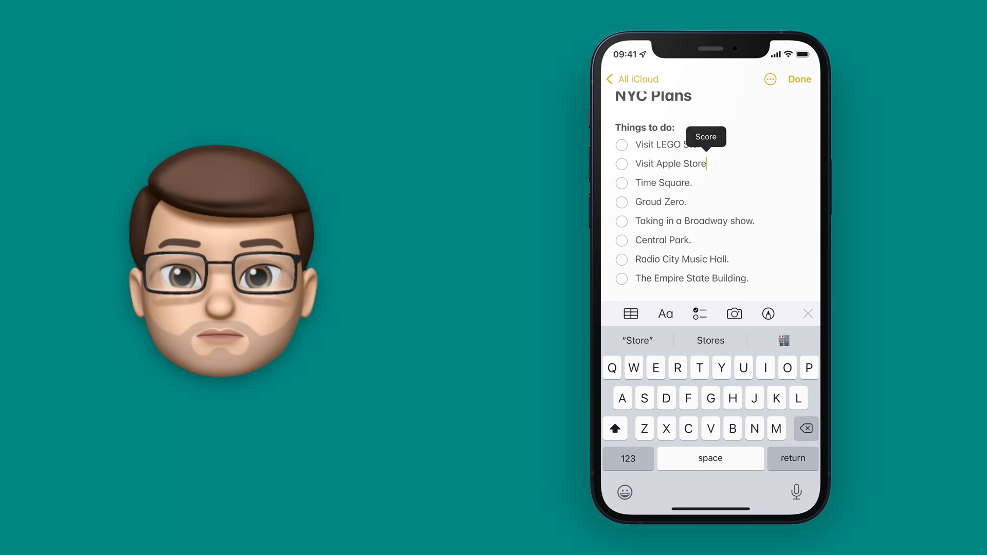
- Finish editing the NYC Plans checklist and return to Camera
click(800, 78)
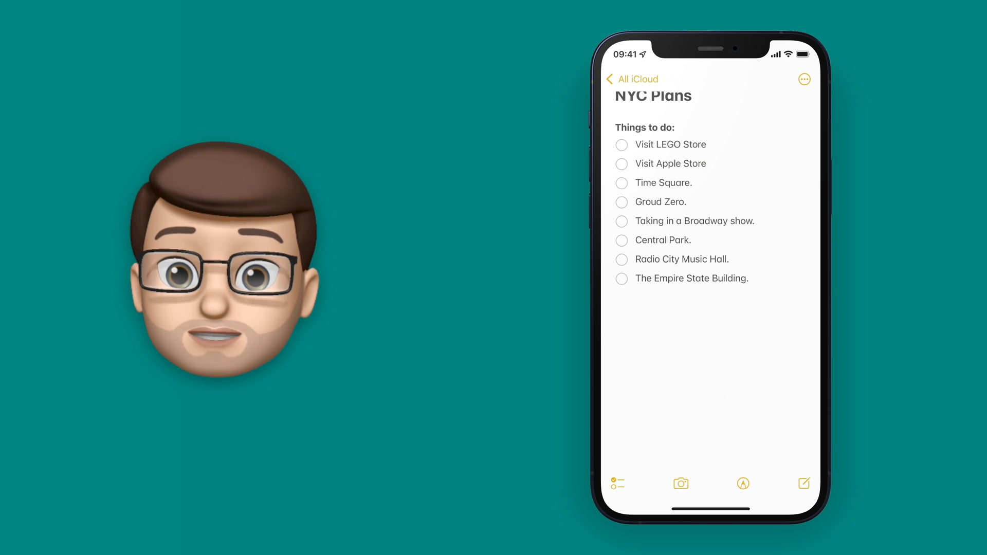
click(680, 483)
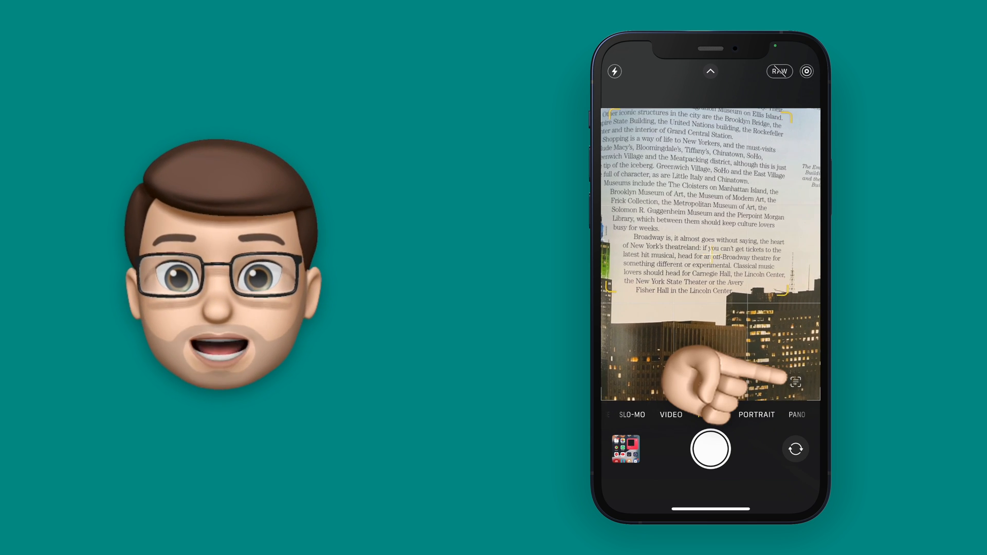
- Detect Live Text on the Broadway guidebook paragraph
click(795, 381)
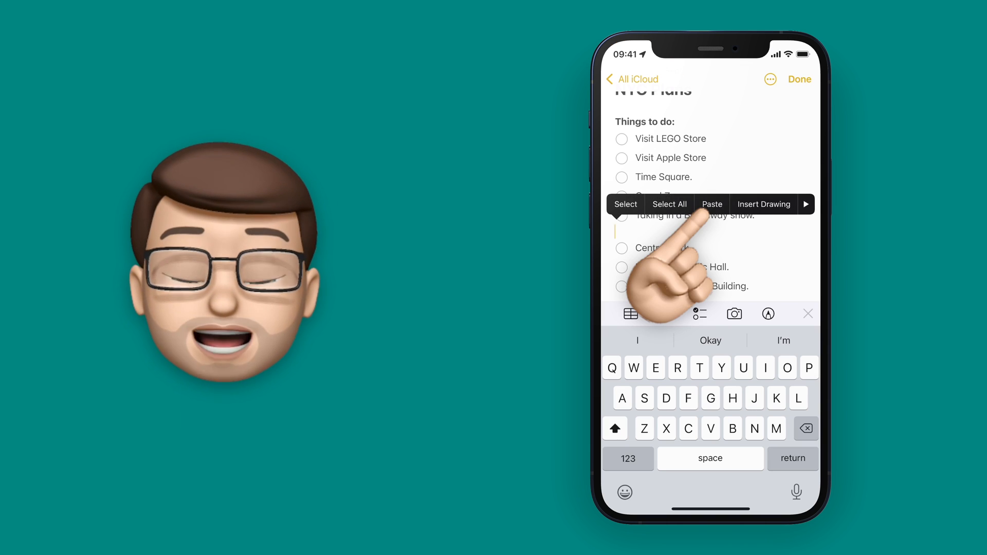
- Paste the Broadway paragraph below 'Taking in a Broadway show' and finish editing
click(712, 204)
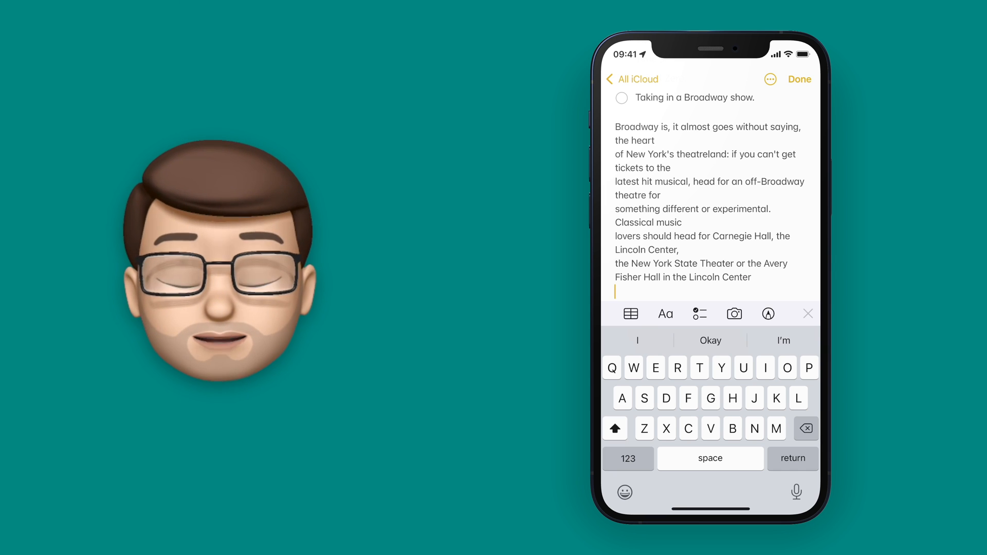
click(800, 78)
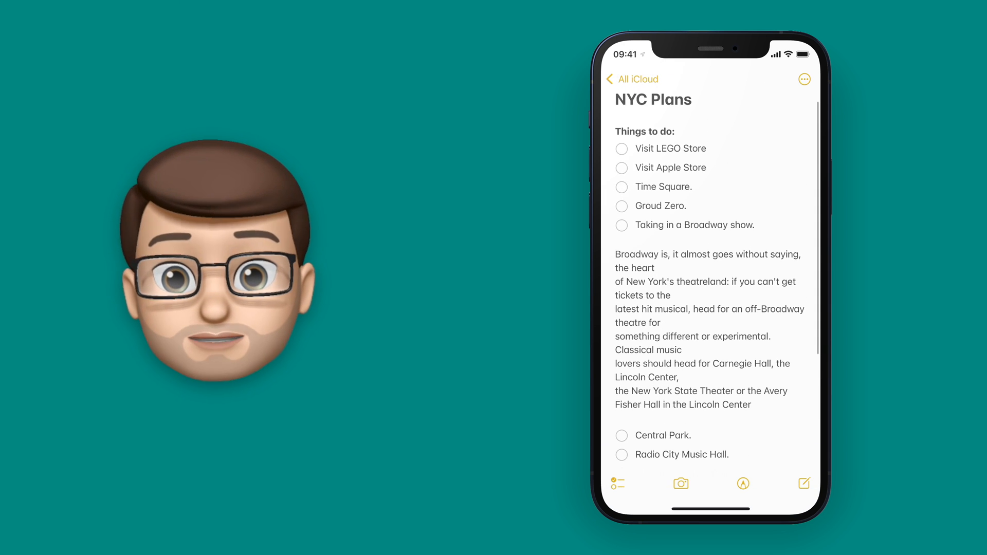